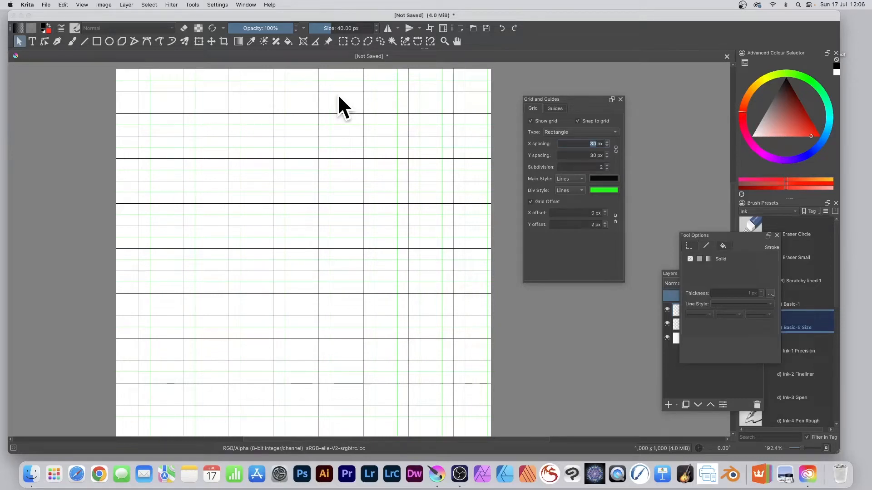
pyautogui.moveTo(539, 111)
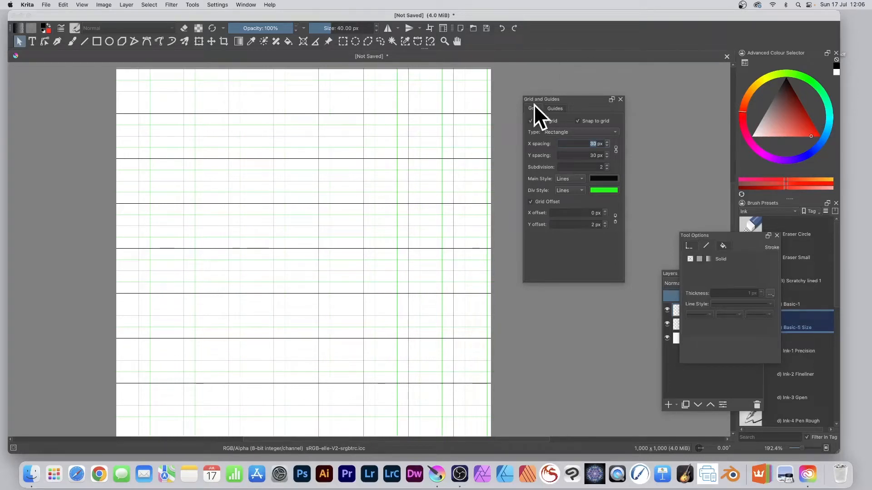
# Toggle the grid off and back on from the settings list, keeping it visible.
pyautogui.click(217, 4)
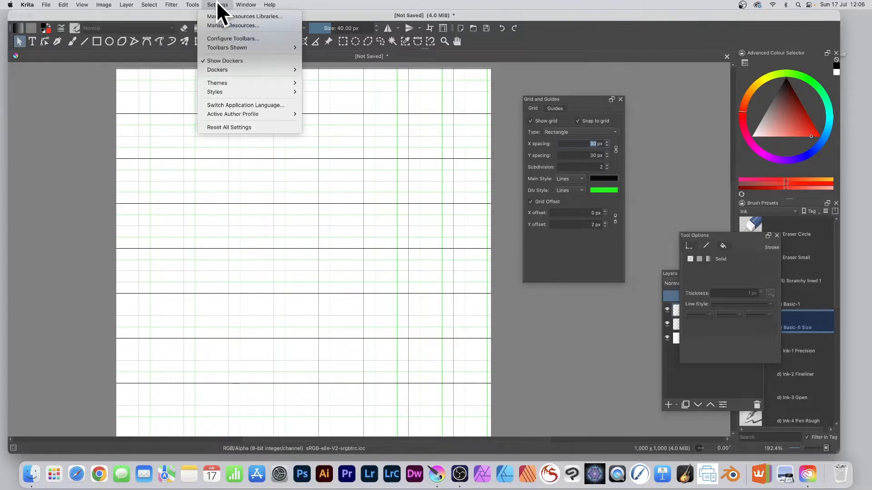
pyautogui.moveTo(217, 70)
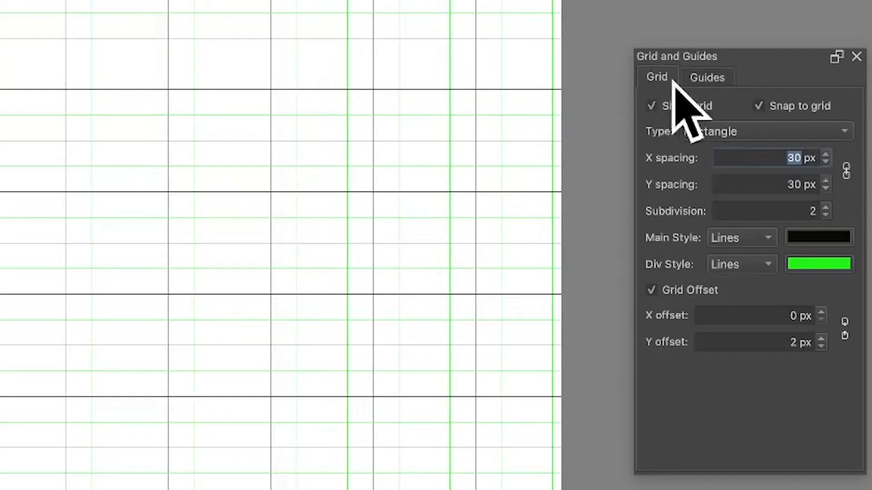
pyautogui.click(652, 105)
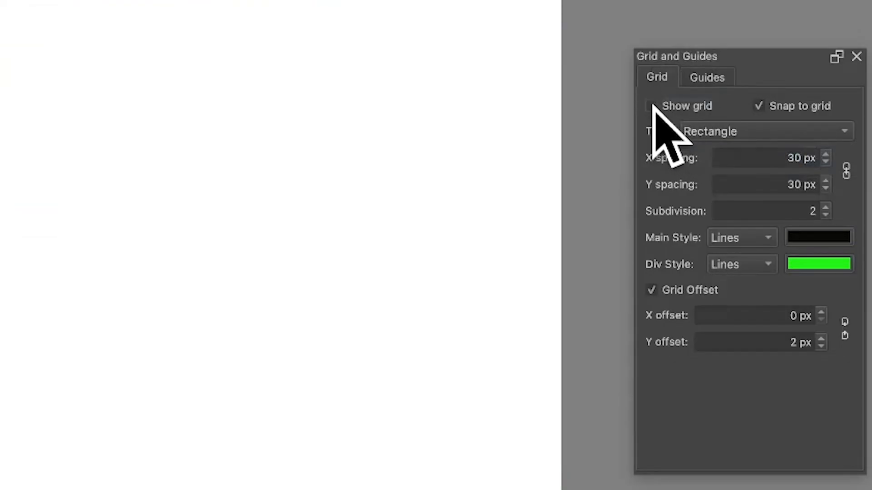
pyautogui.click(652, 105)
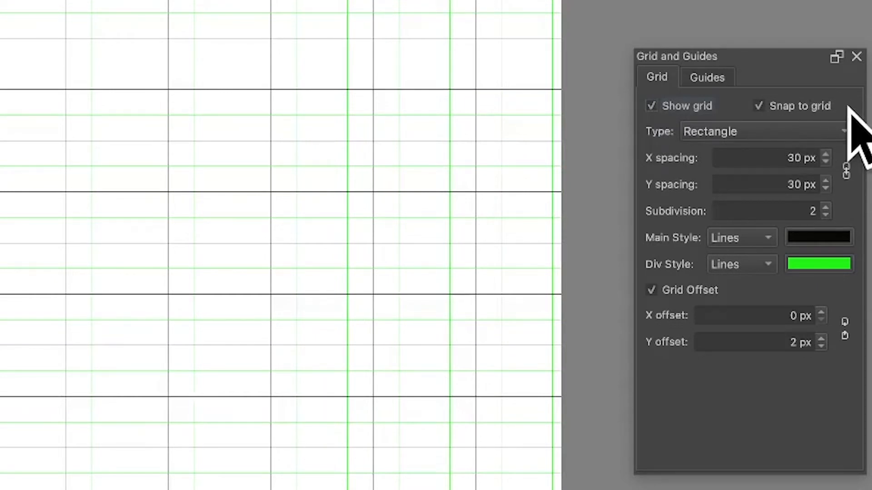
pyautogui.moveTo(516, 233)
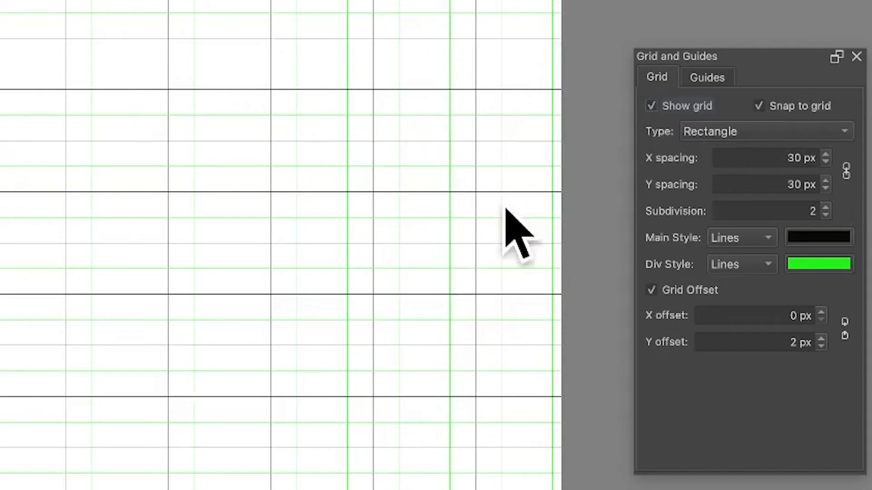
pyautogui.moveTo(723, 161)
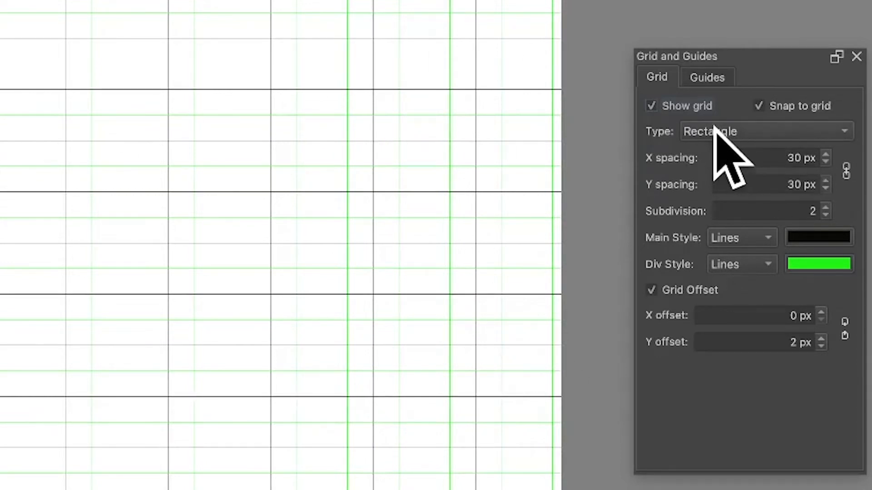
# Set Subdivision to 1 and enter 60 px for both X and Y grid spacing.
pyautogui.click(766, 131)
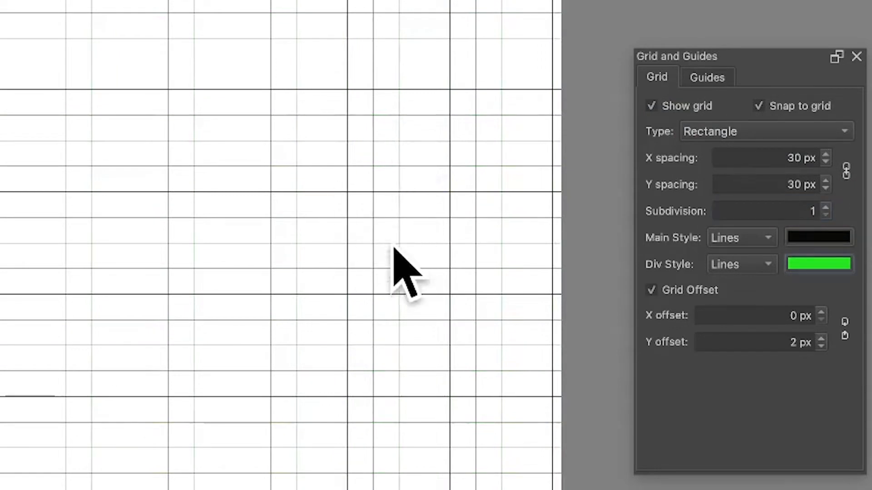
pyautogui.moveTo(859, 222)
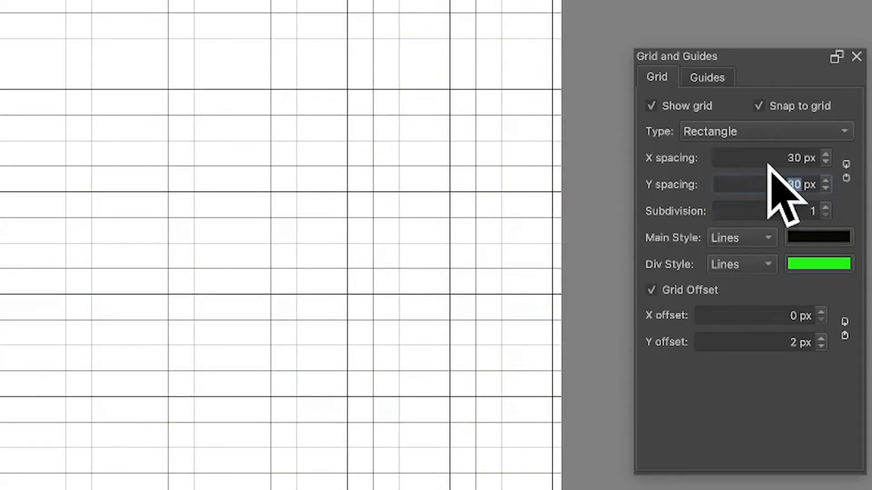
pyautogui.write('100')
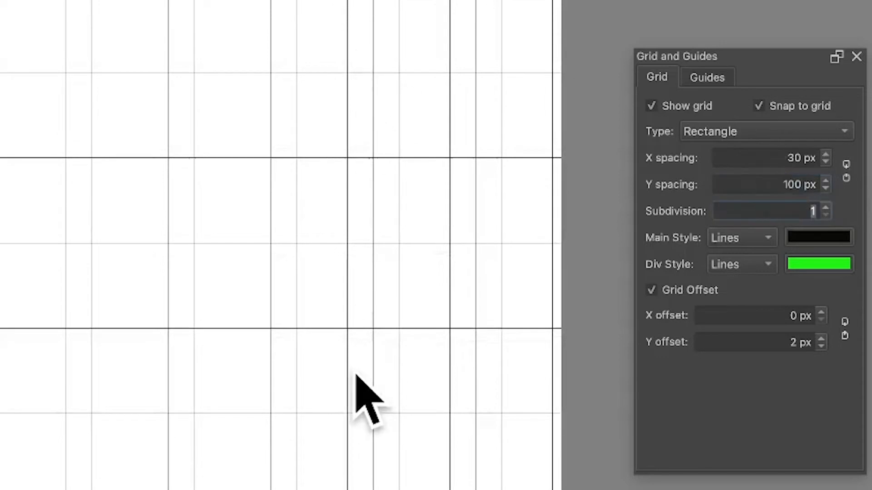
pyautogui.moveTo(364, 401)
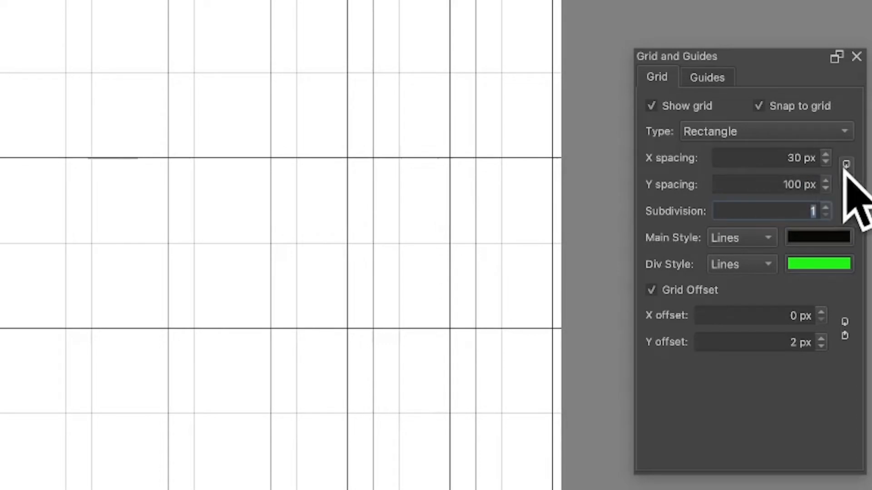
pyautogui.write('6')
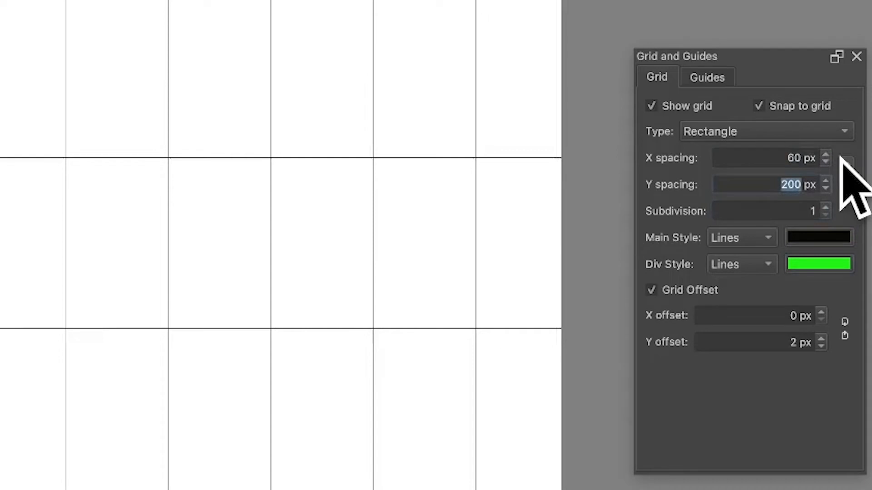
pyautogui.moveTo(845, 170)
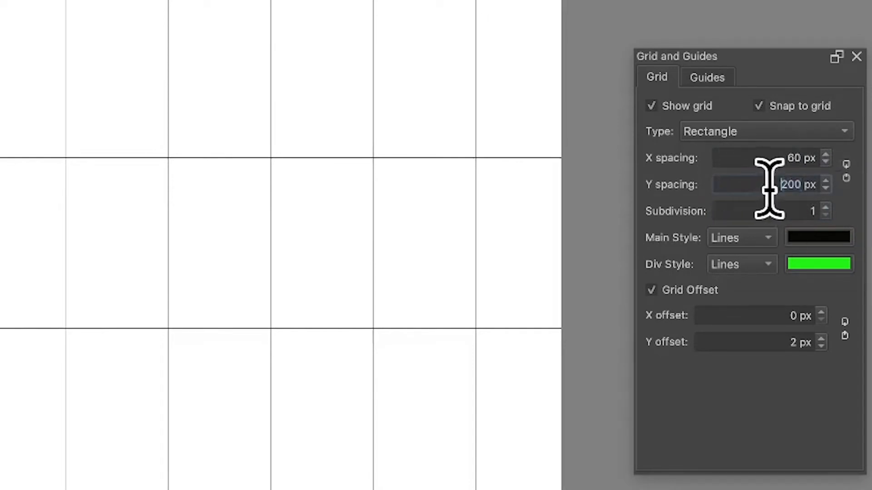
pyautogui.write('60')
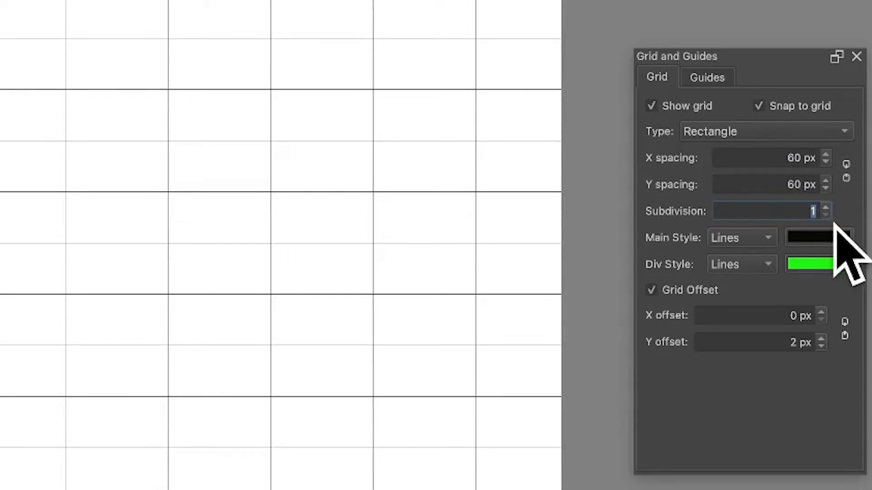
# Raise Subdivision from 1 so green division lines split each 60 px cell.
pyautogui.click(826, 207)
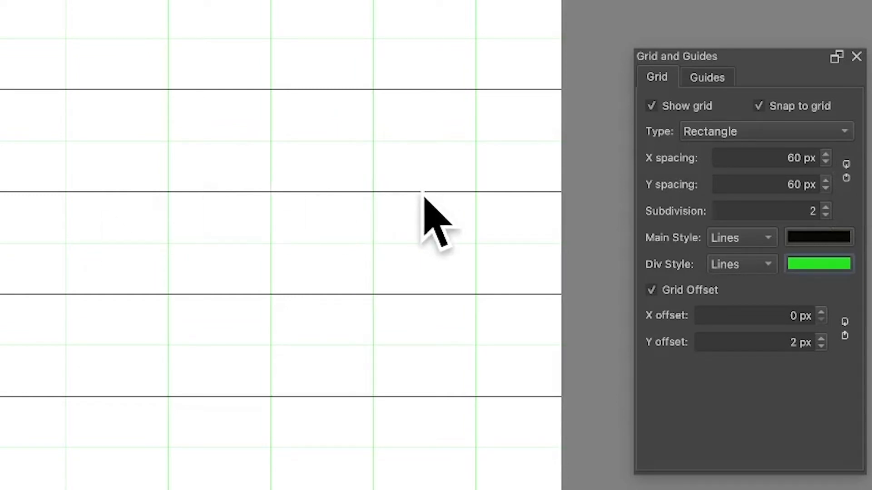
pyautogui.moveTo(567, 234)
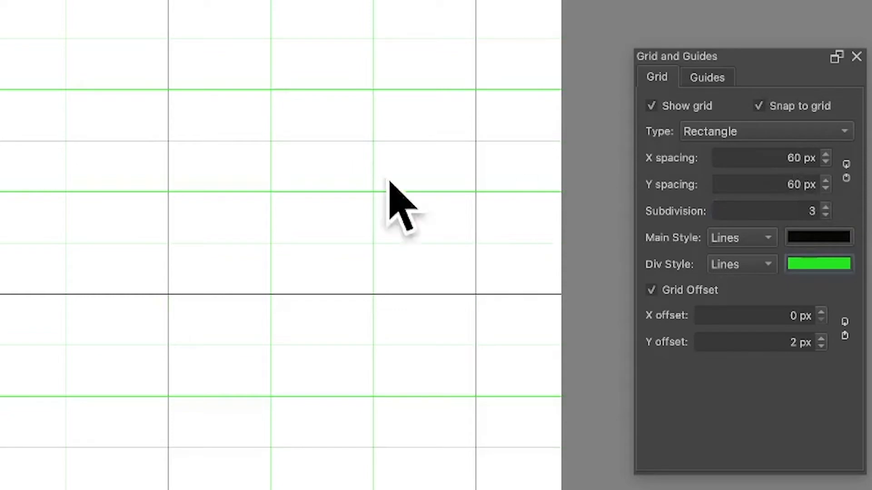
pyautogui.moveTo(289, 223)
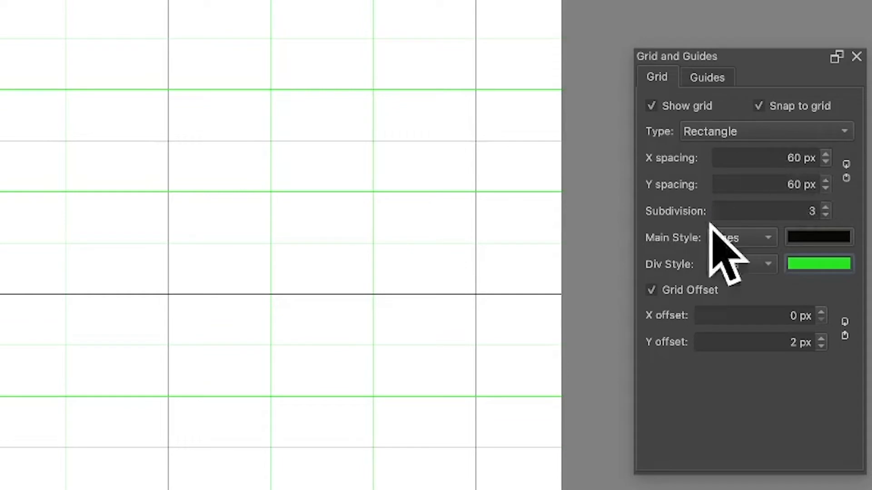
# Set Main Style to Dots and keep Div Style as solid Lines.
pyautogui.click(742, 237)
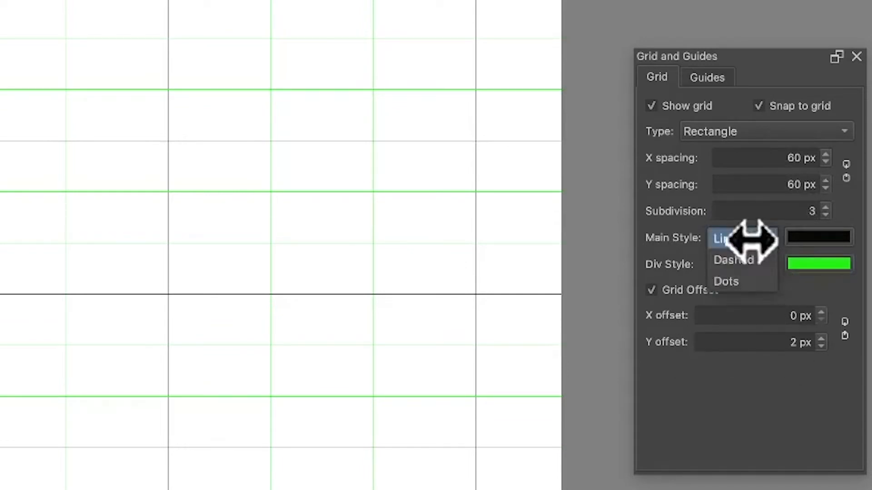
pyautogui.click(733, 259)
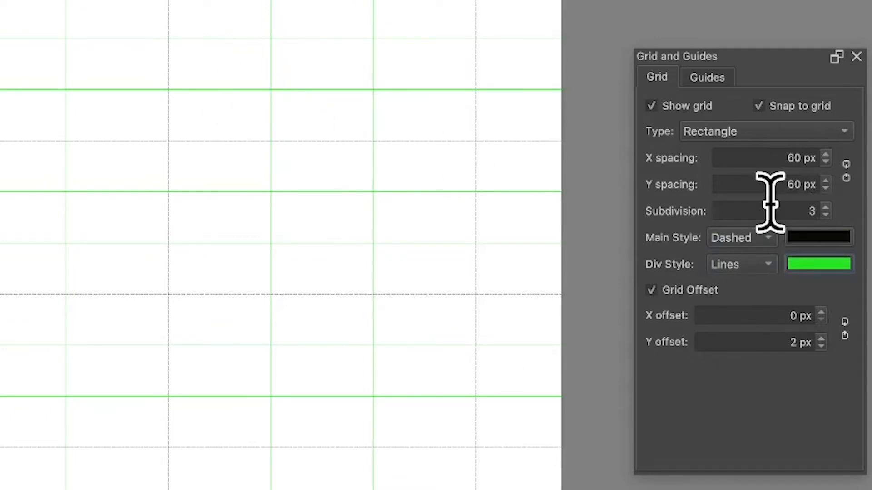
pyautogui.moveTo(325, 45)
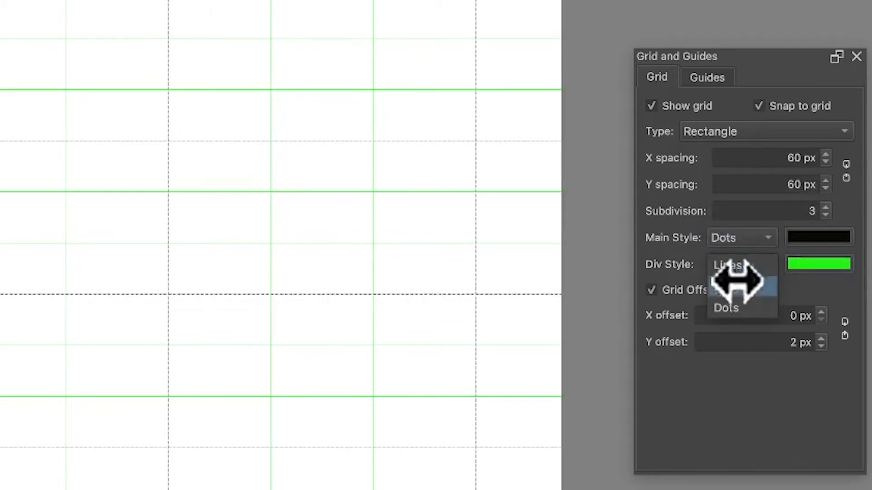
pyautogui.click(727, 264)
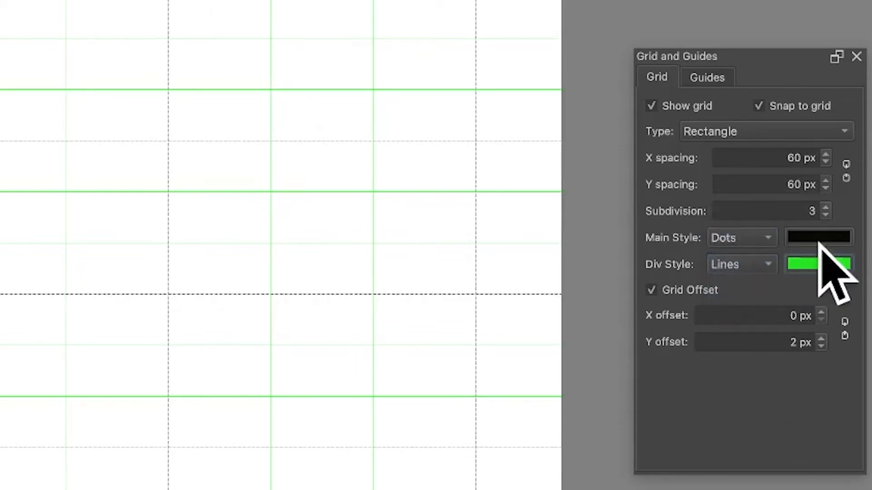
pyautogui.click(818, 263)
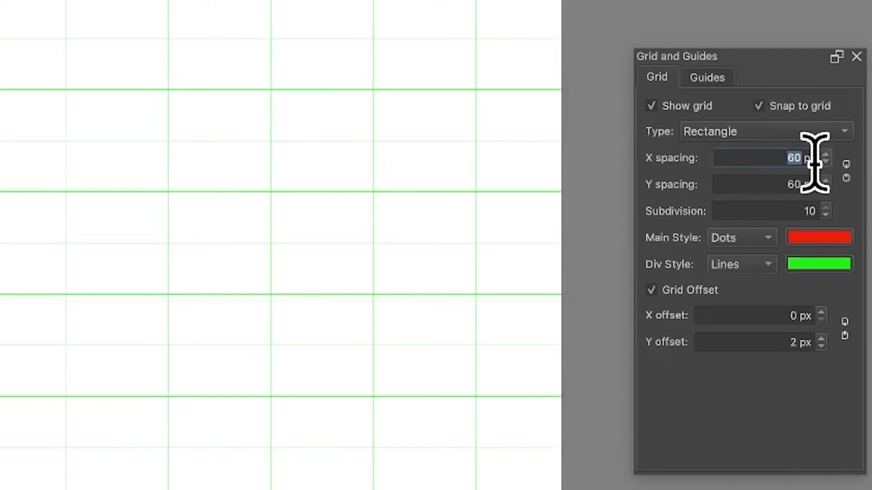
# Enter 10 px for Y spacing to match the 10 px X spacing.
pyautogui.write('10')
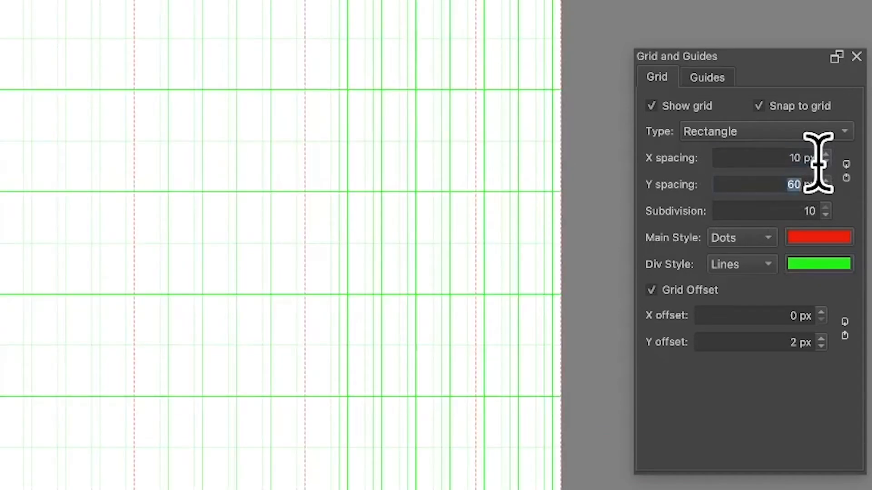
pyautogui.write('10')
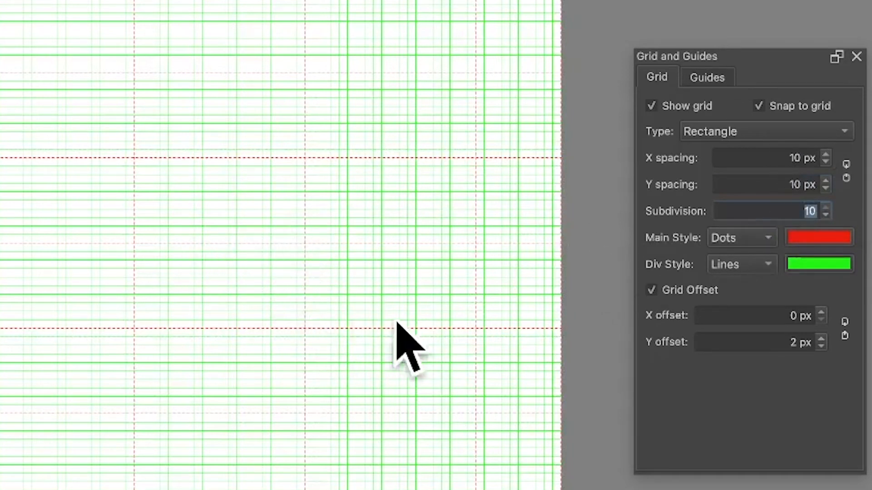
pyautogui.moveTo(528, 267)
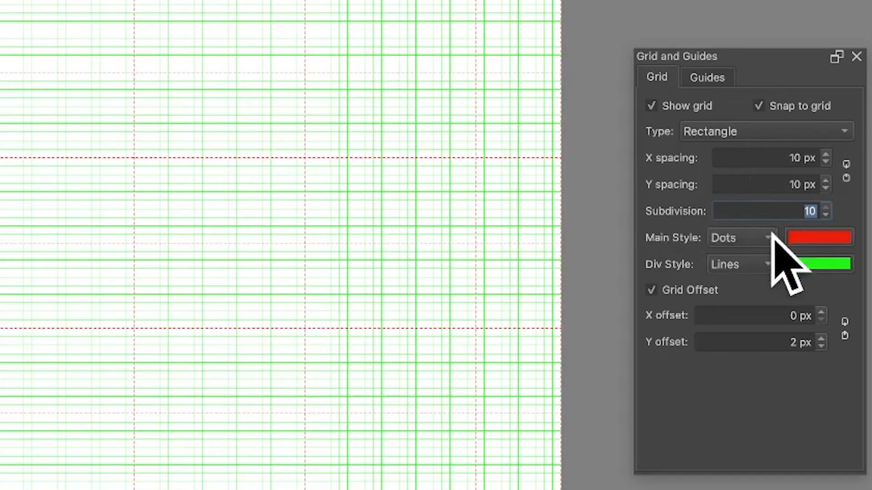
# Toggle Grid Offset off and back on before entering 30 px and 15 px offsets.
pyautogui.click(650, 290)
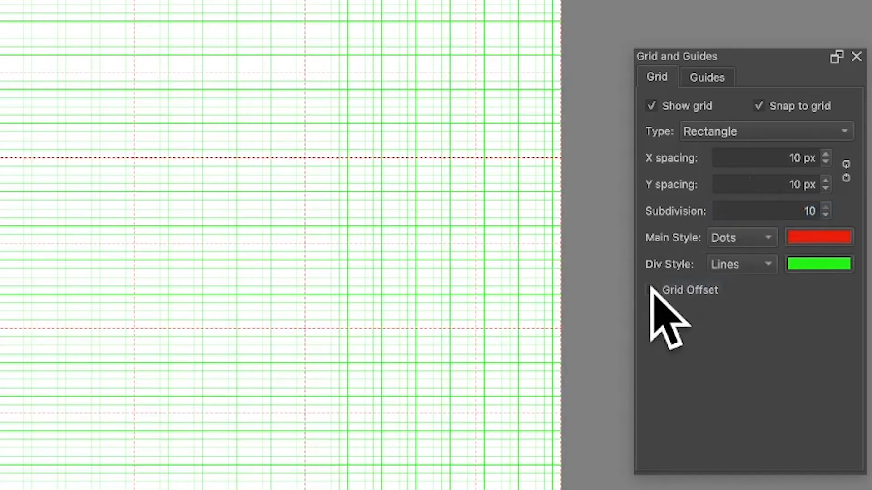
pyautogui.click(650, 289)
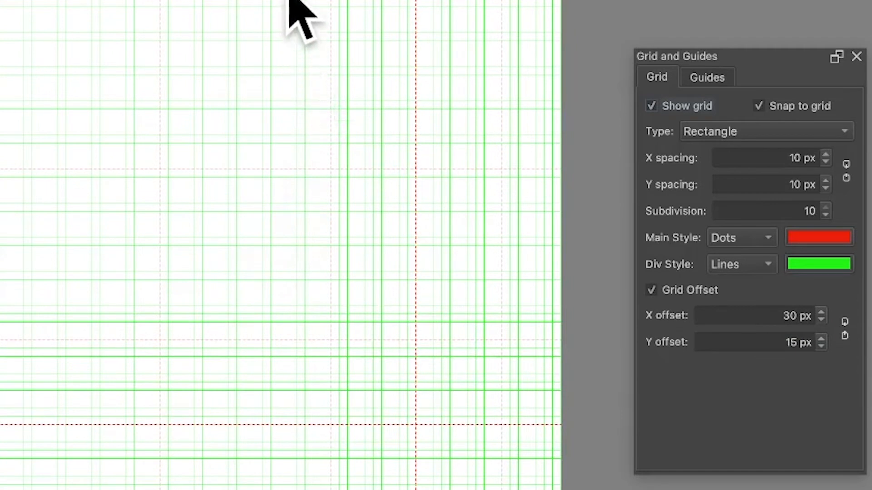
pyautogui.moveTo(314, 155)
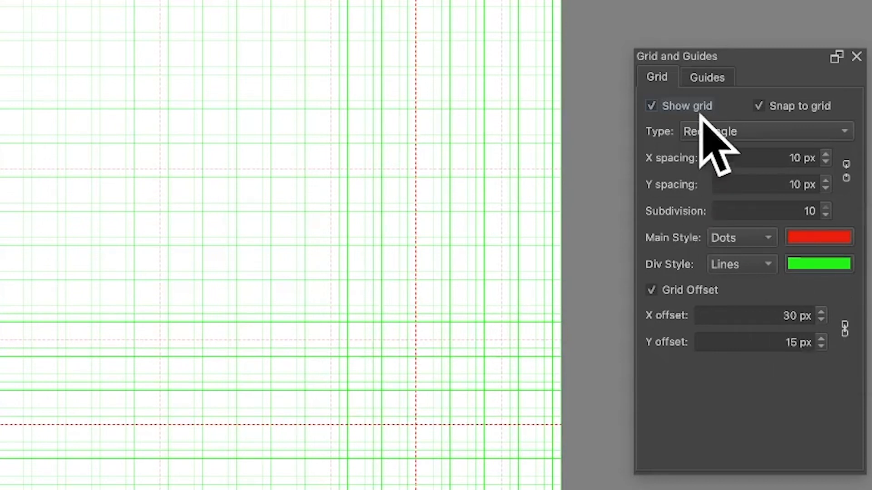
# Change the grid Type from Rectangle to Isometric.
pyautogui.click(764, 131)
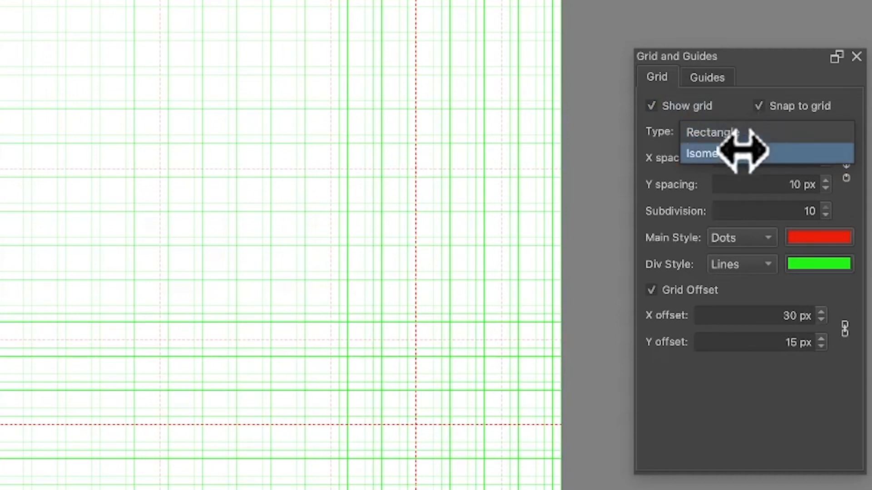
pyautogui.click(702, 153)
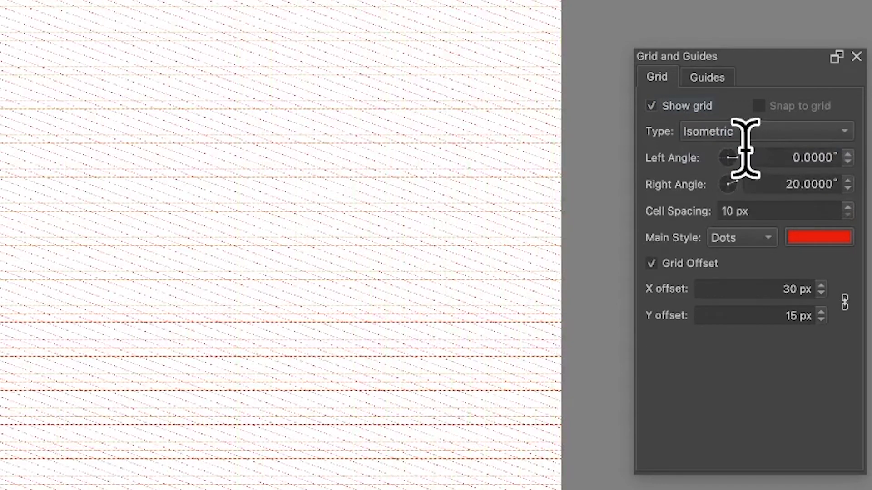
pyautogui.moveTo(191, 134)
pyautogui.write('100')
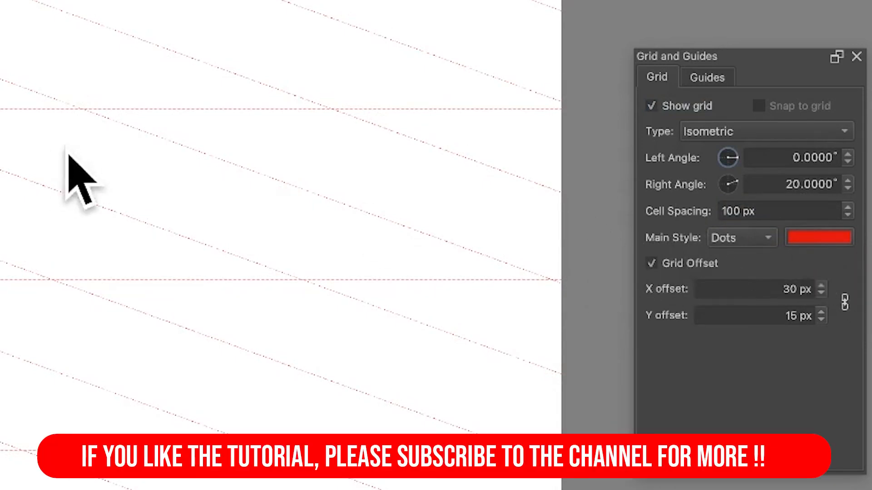
pyautogui.moveTo(773, 256)
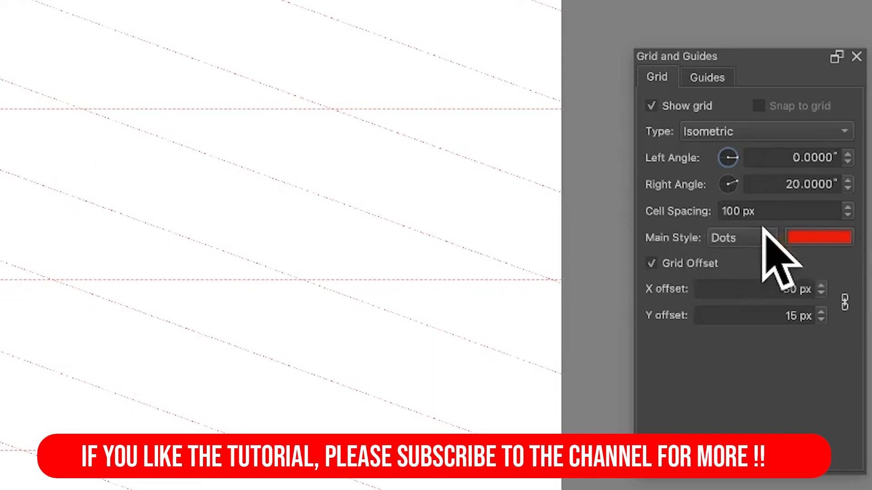
# Set Main Style to Lines and replace the Left Angle with 45°.
pyautogui.click(742, 237)
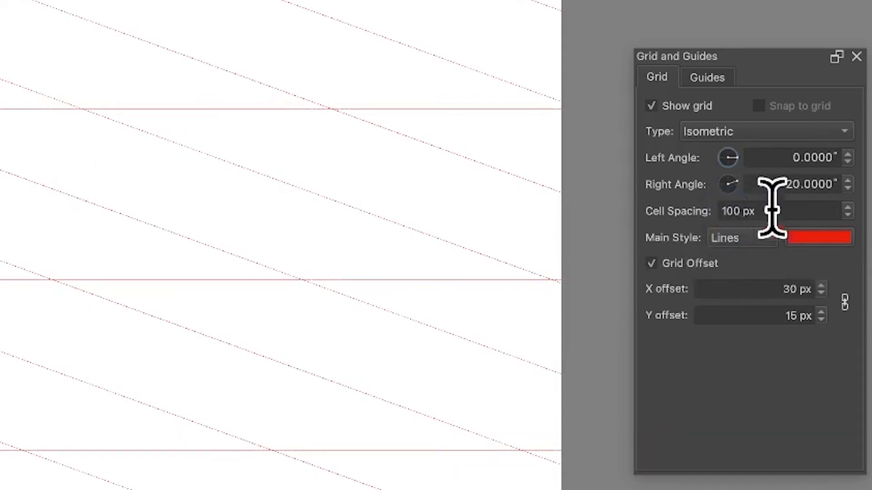
pyautogui.moveTo(289, 150)
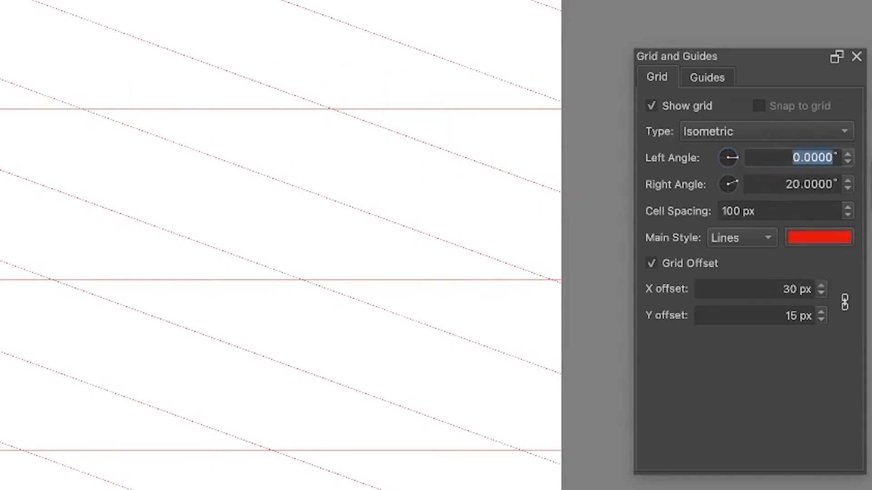
pyautogui.write('30')
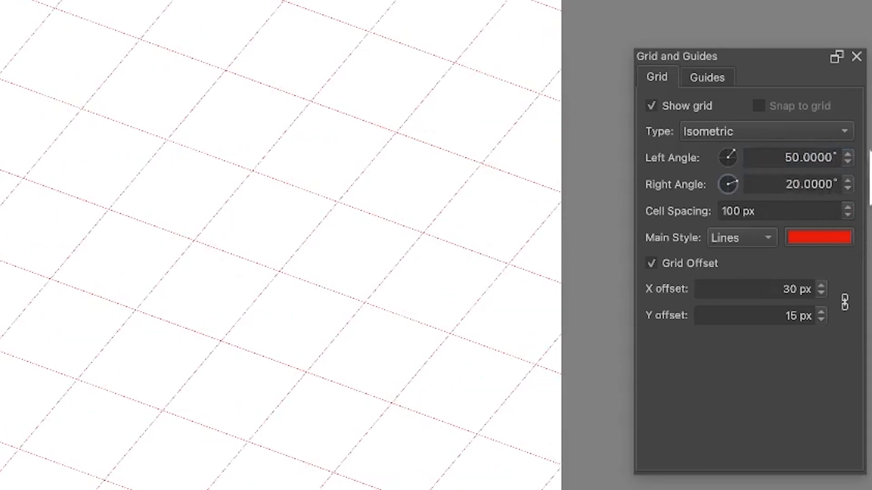
pyautogui.tripleClick(789, 158)
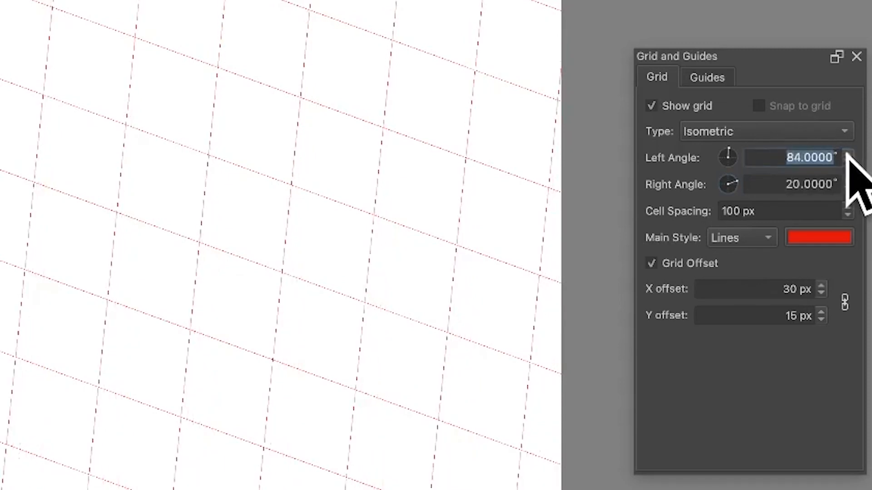
pyautogui.click(847, 155)
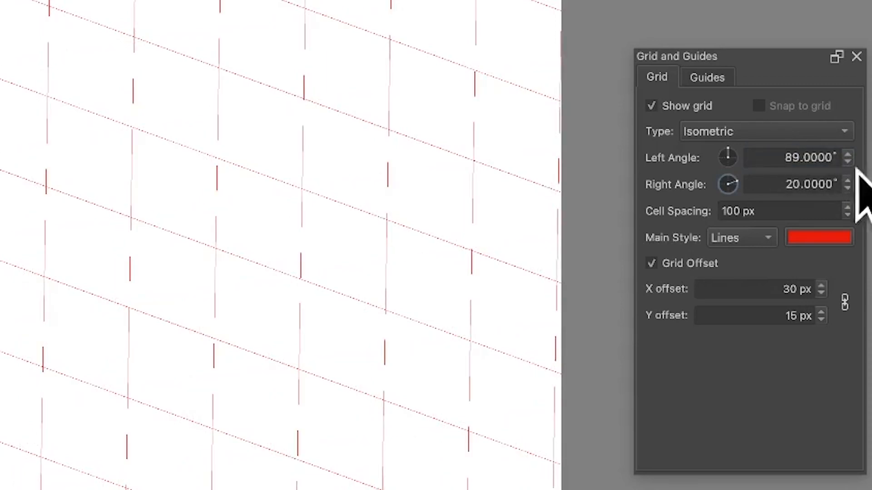
pyautogui.write('45')
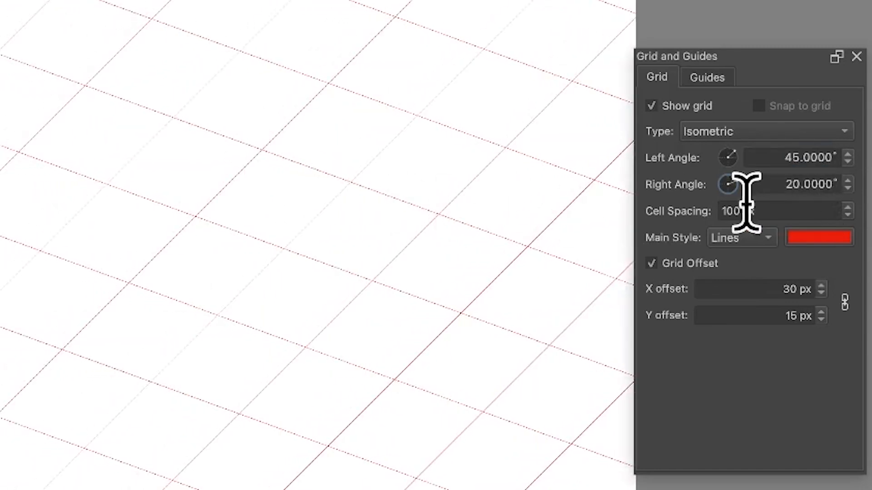
# Replace the Right Angle value, entering 10 on the way to 0°.
pyautogui.click(789, 185)
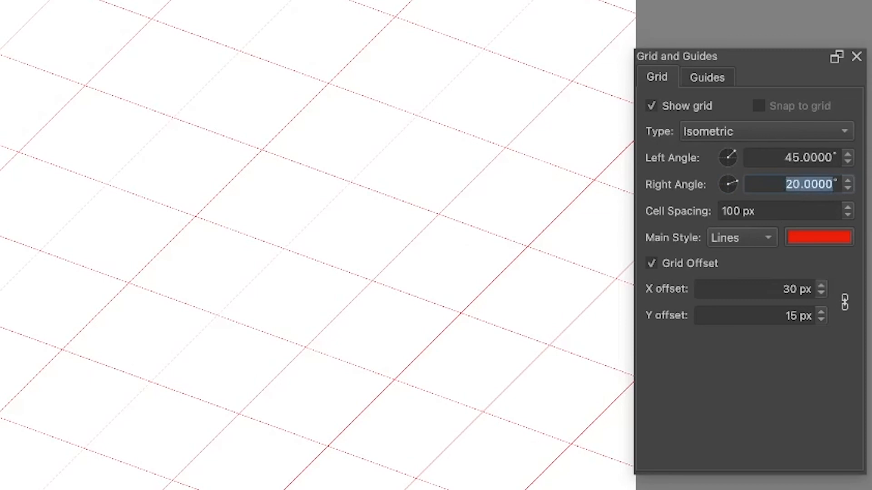
pyautogui.write('10°')
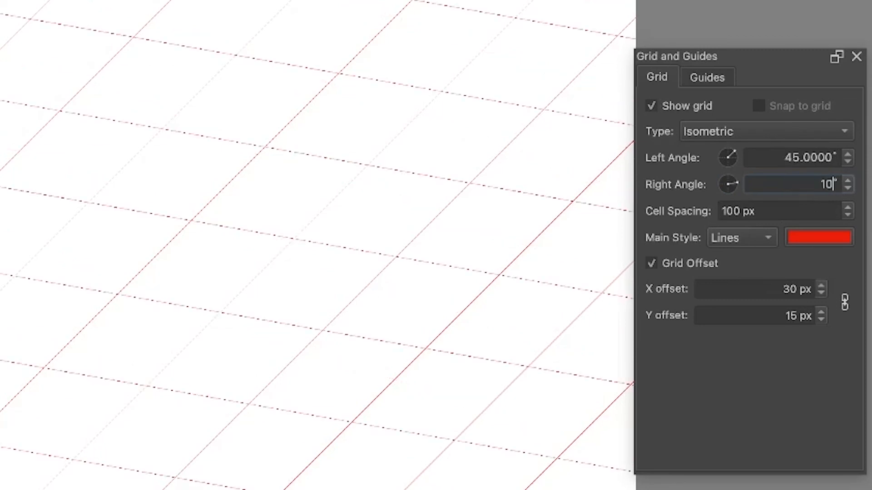
pyautogui.moveTo(601, 217)
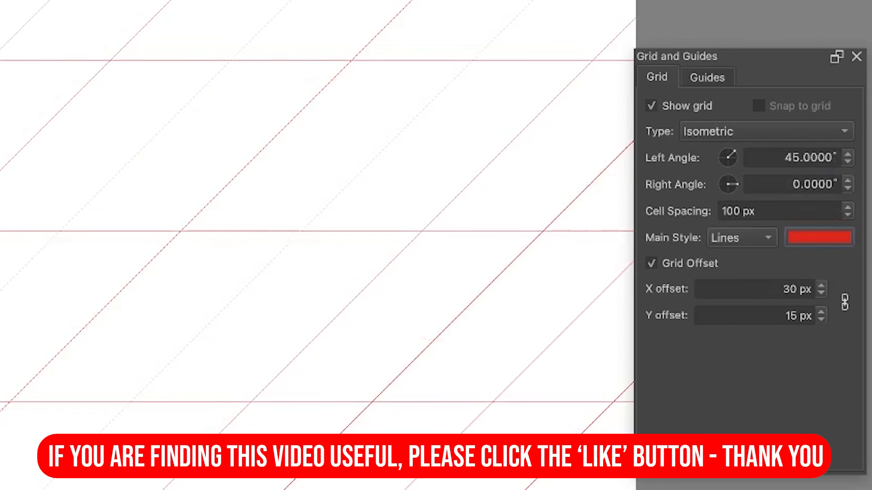
pyautogui.moveTo(717, 251)
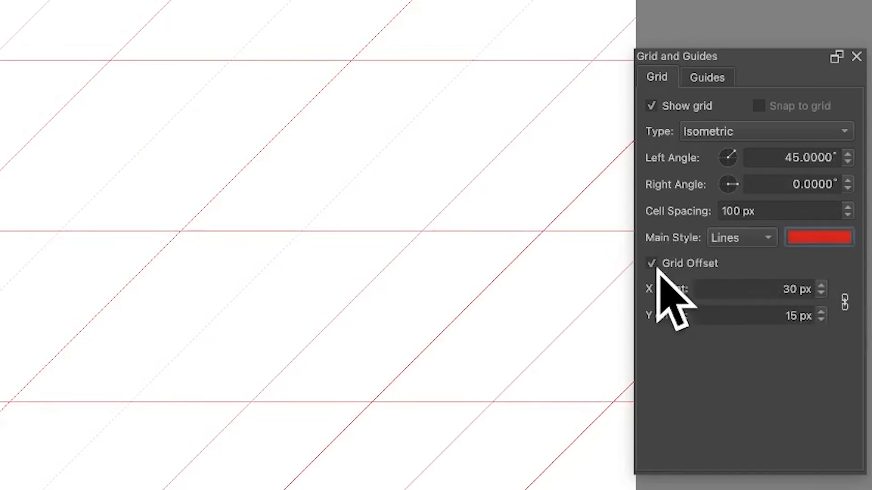
# Begin editing X offset to raise the grid offset to 100 px and 50 px.
pyautogui.click(651, 263)
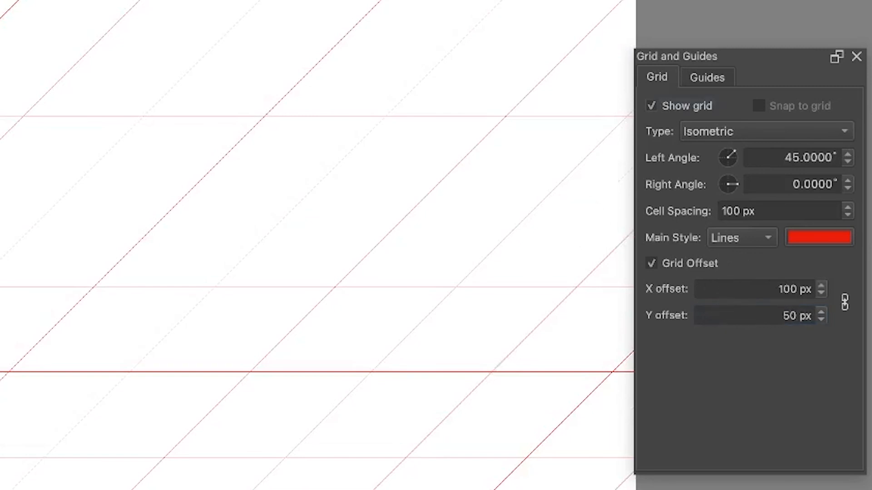
pyautogui.moveTo(756, 161)
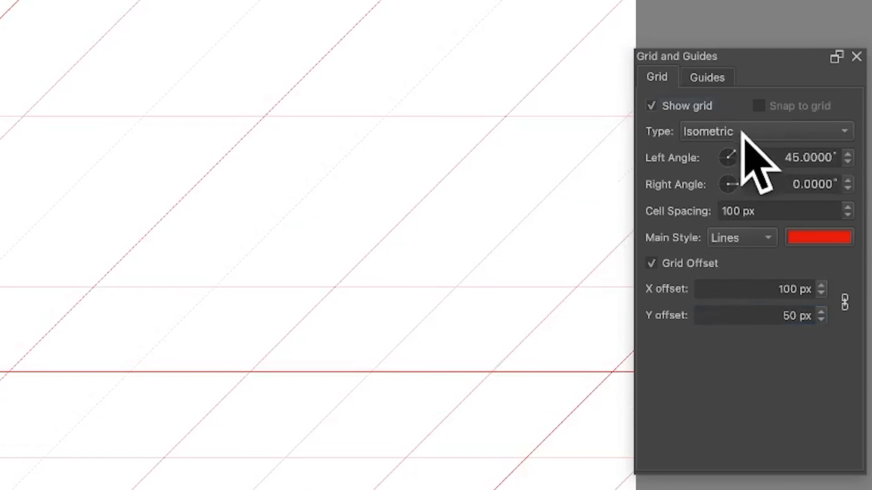